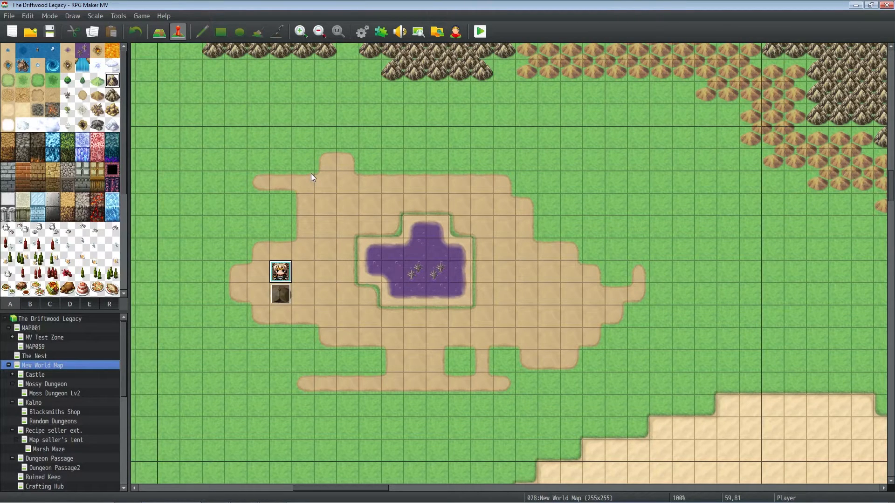
{"action": "mouse_move", "coordinate": [348, 253]}
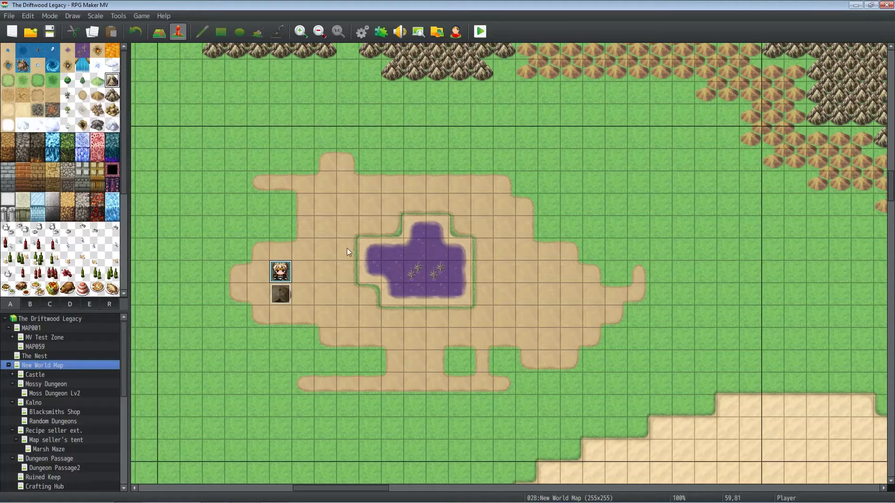
{"action": "mouse_move", "coordinate": [266, 272]}
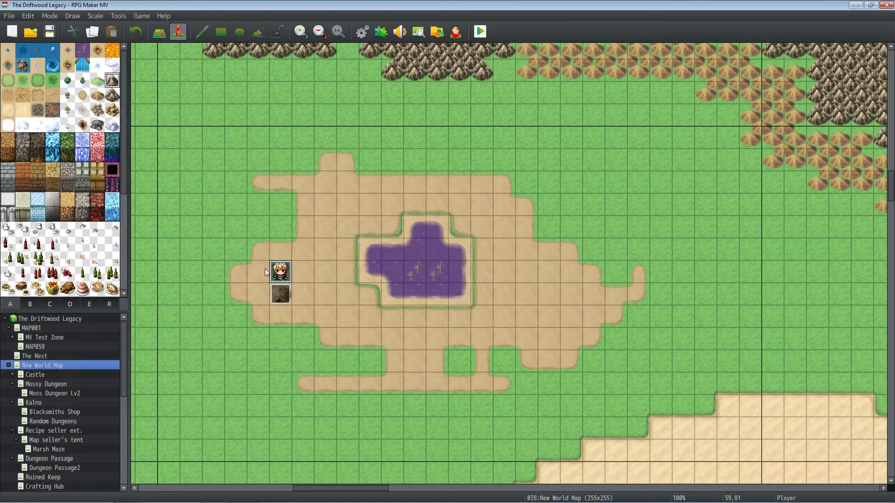
- Reopen tent event EV003 and select the blank line below its Down transfer
{"action": "left_click", "coordinate": [280, 294]}
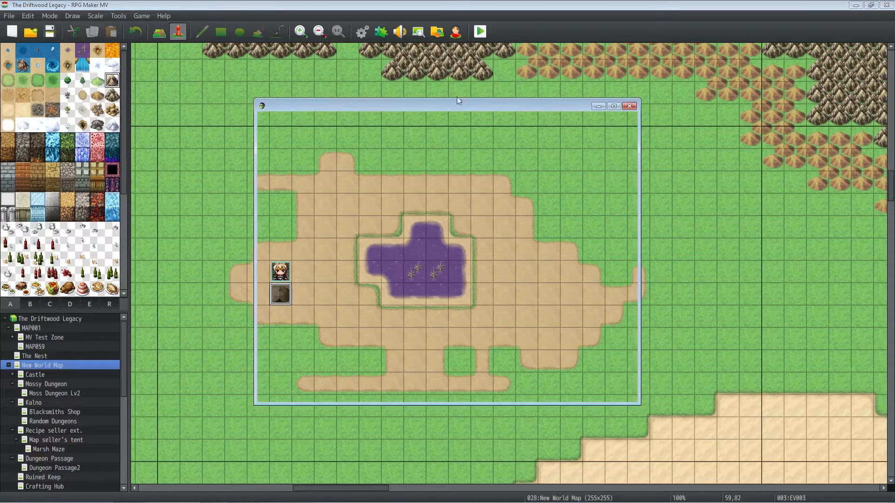
{"action": "left_click", "coordinate": [478, 31]}
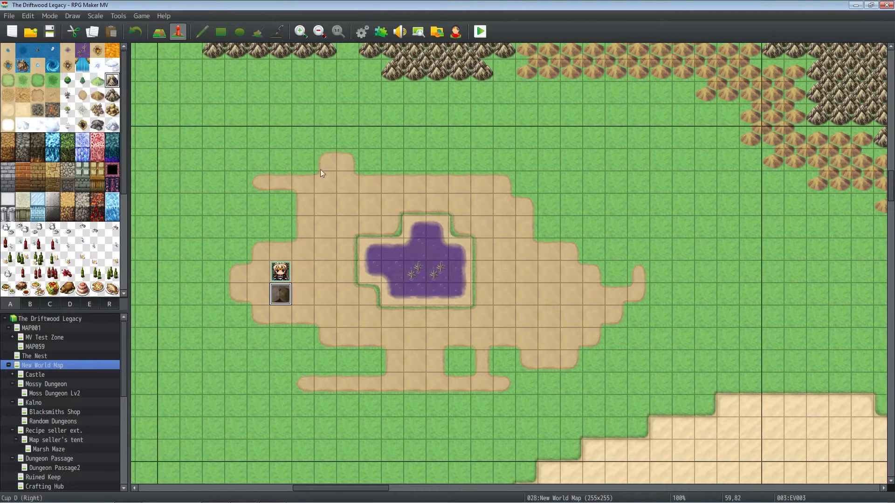
{"action": "mouse_move", "coordinate": [59, 418]}
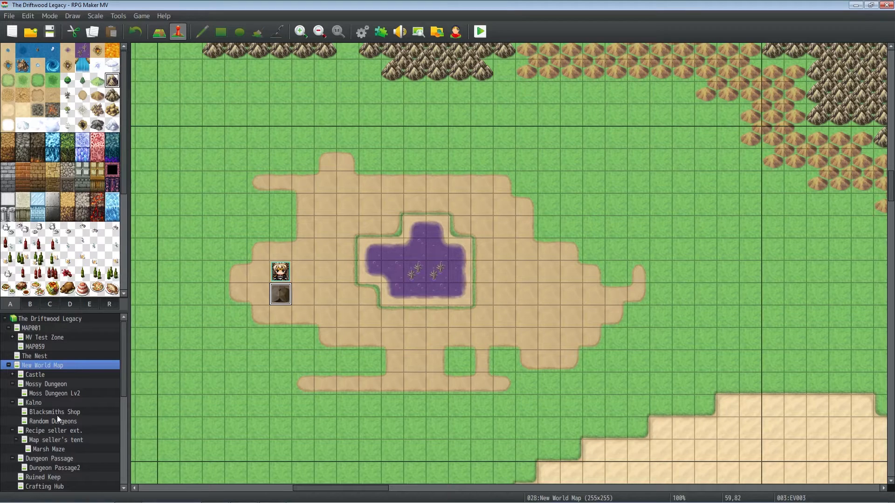
{"action": "right_click", "coordinate": [279, 294]}
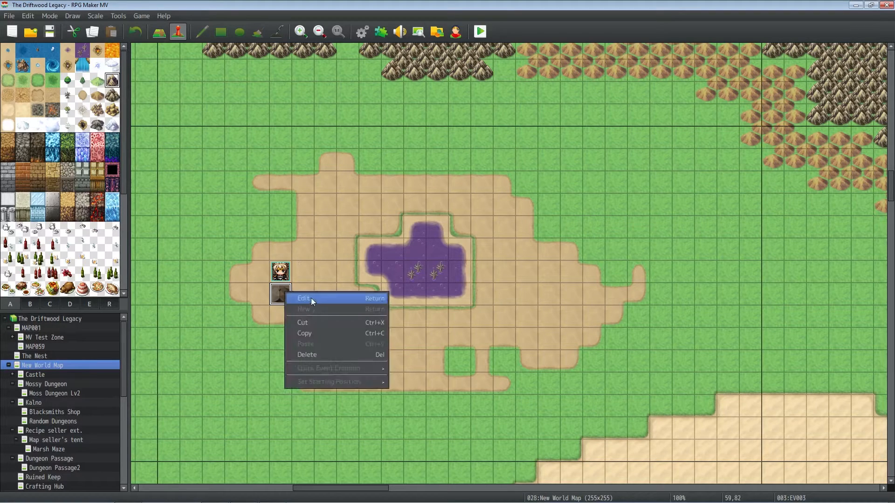
{"action": "left_click", "coordinate": [303, 298]}
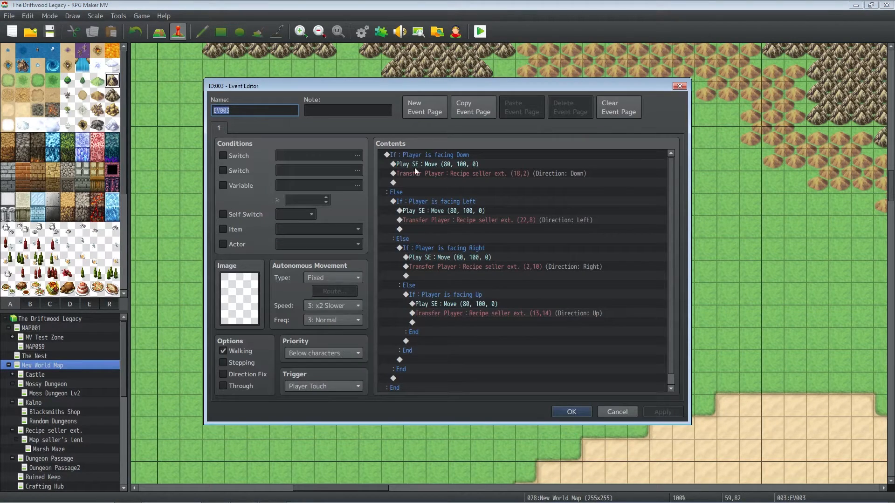
{"action": "mouse_move", "coordinate": [333, 384]}
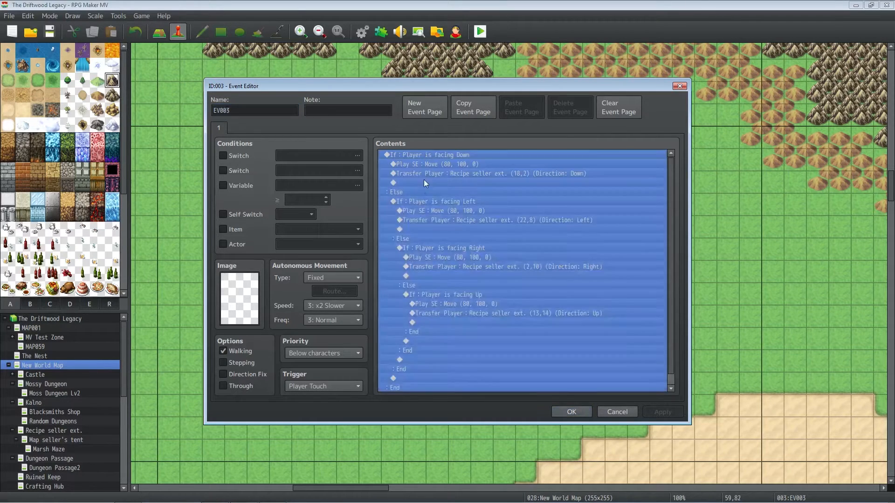
{"action": "left_click", "coordinate": [438, 229]}
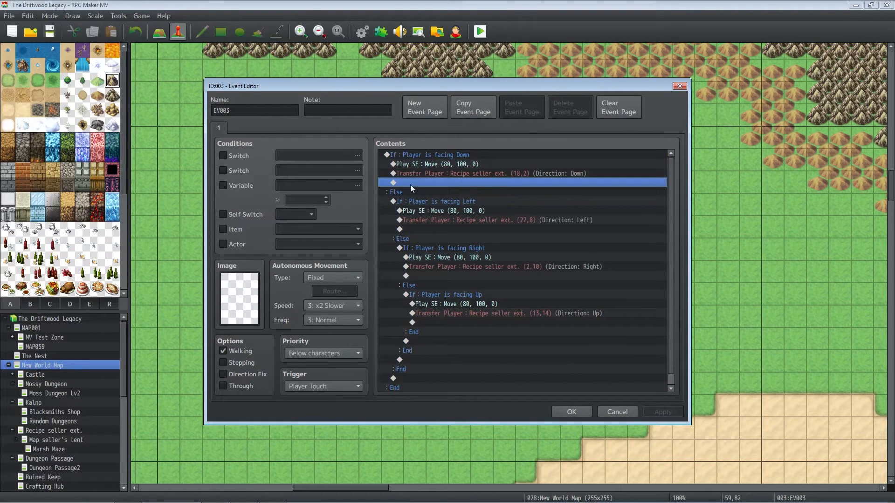
{"action": "double_click", "coordinate": [411, 182]}
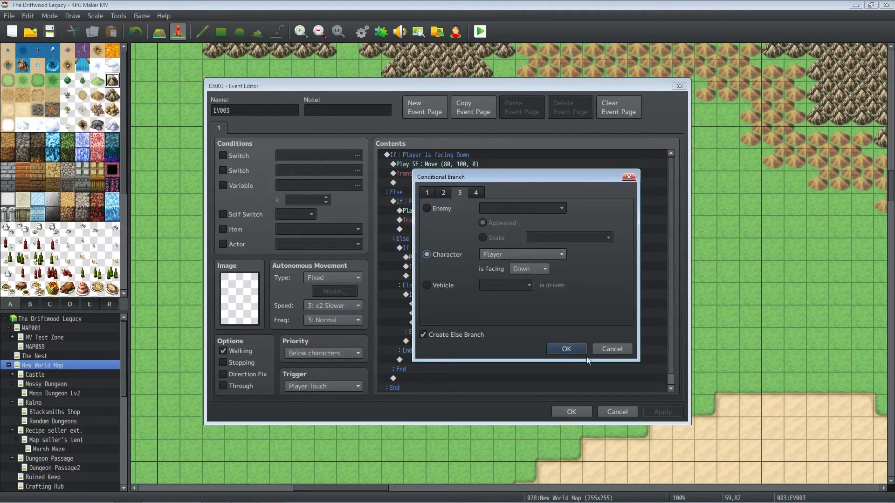
{"action": "left_click", "coordinate": [565, 348]}
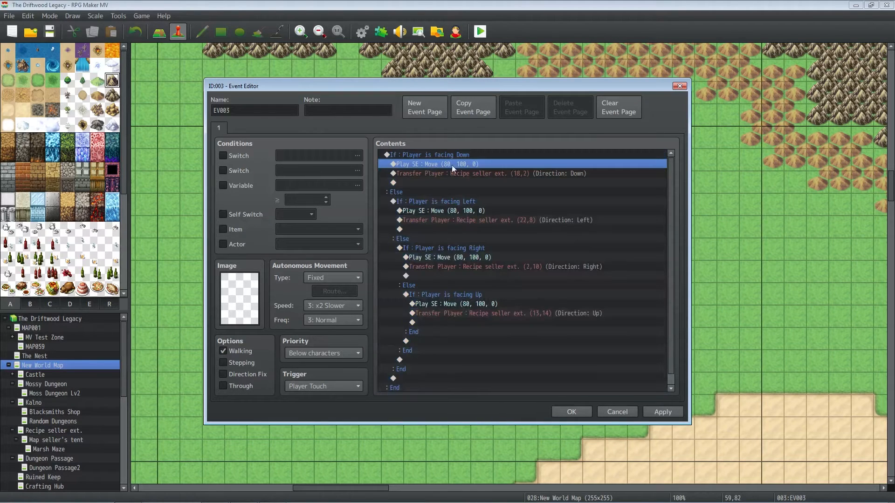
{"action": "left_click", "coordinate": [474, 173]}
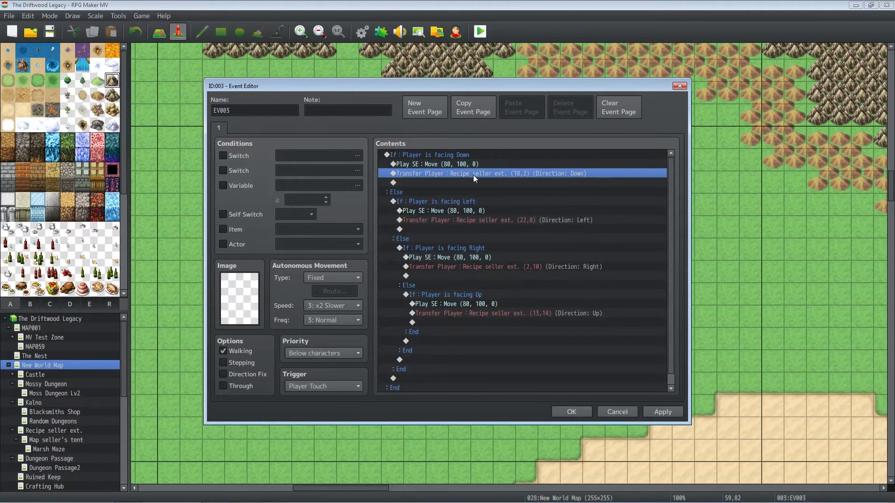
{"action": "double_click", "coordinate": [473, 173]}
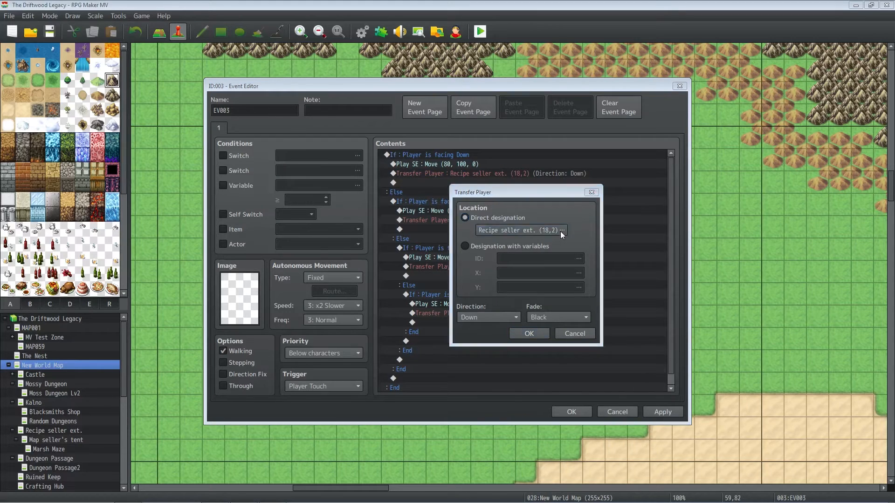
{"action": "left_click", "coordinate": [562, 229]}
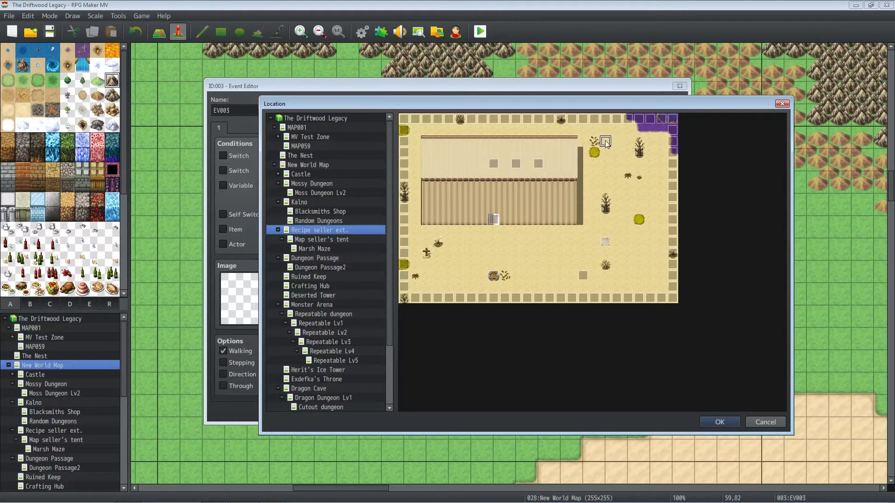
{"action": "mouse_move", "coordinate": [582, 436]}
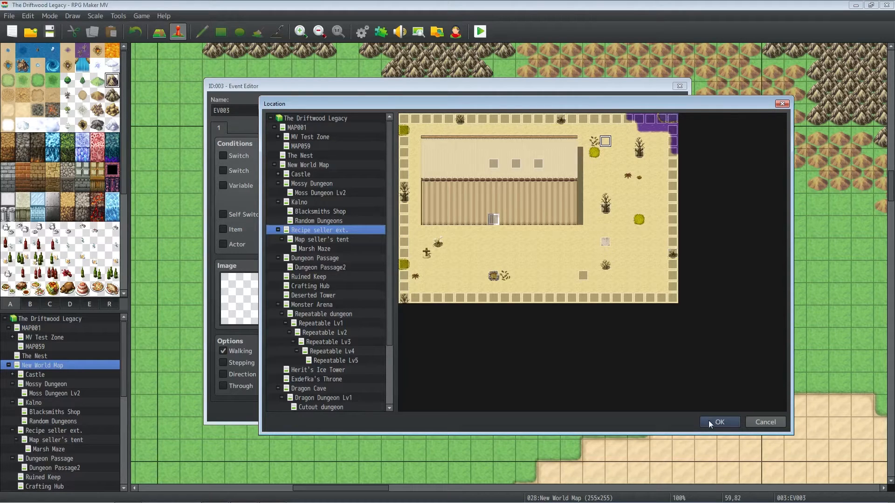
{"action": "left_click", "coordinate": [719, 421]}
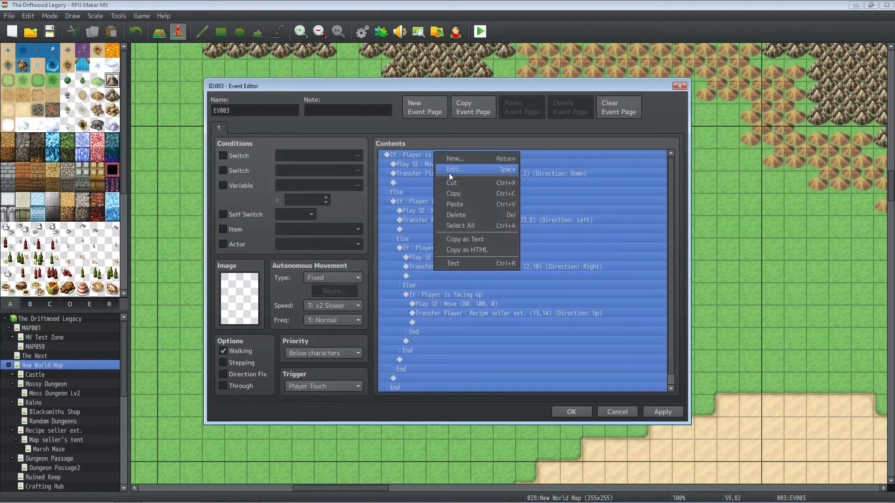
{"action": "left_click", "coordinate": [455, 168]}
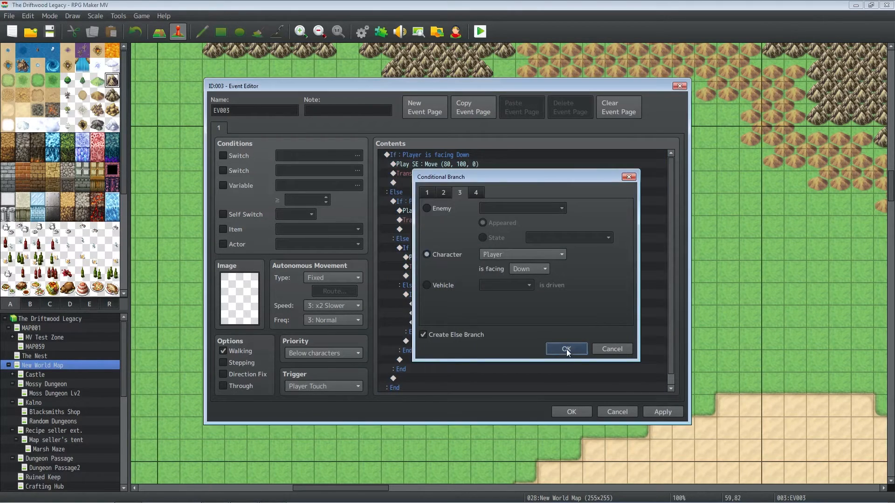
{"action": "left_click", "coordinate": [565, 349]}
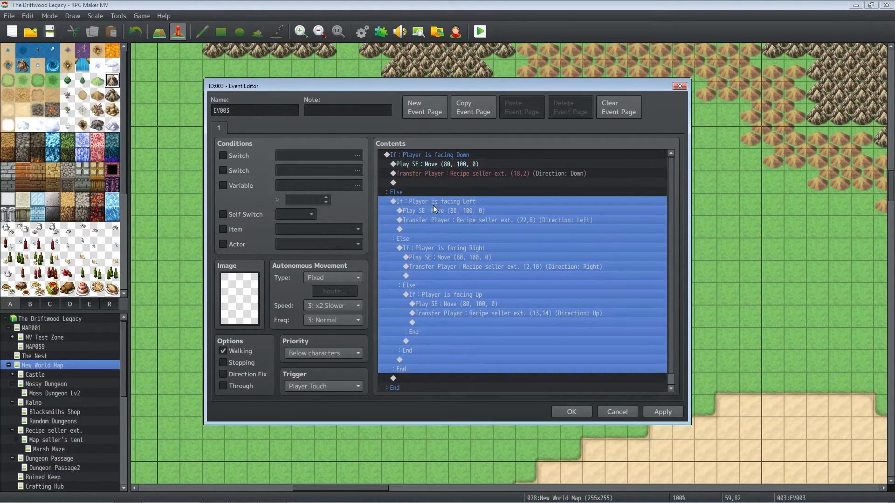
{"action": "left_click", "coordinate": [434, 210]}
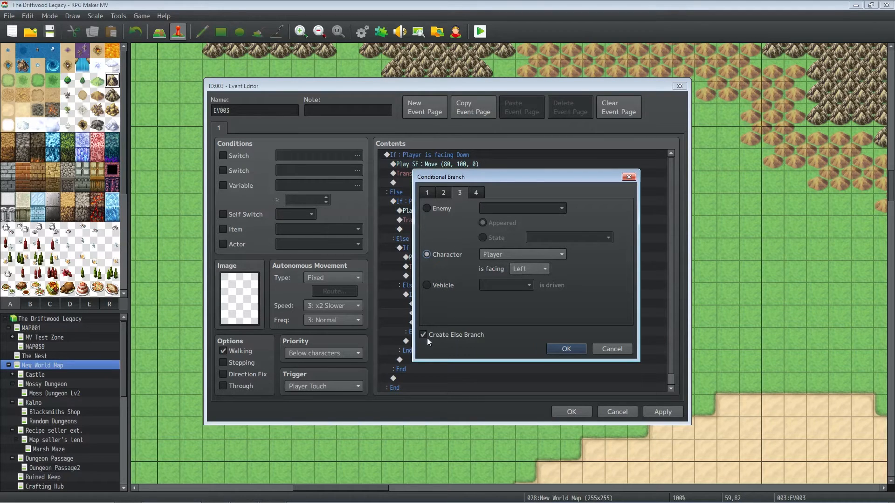
{"action": "left_click", "coordinate": [564, 348]}
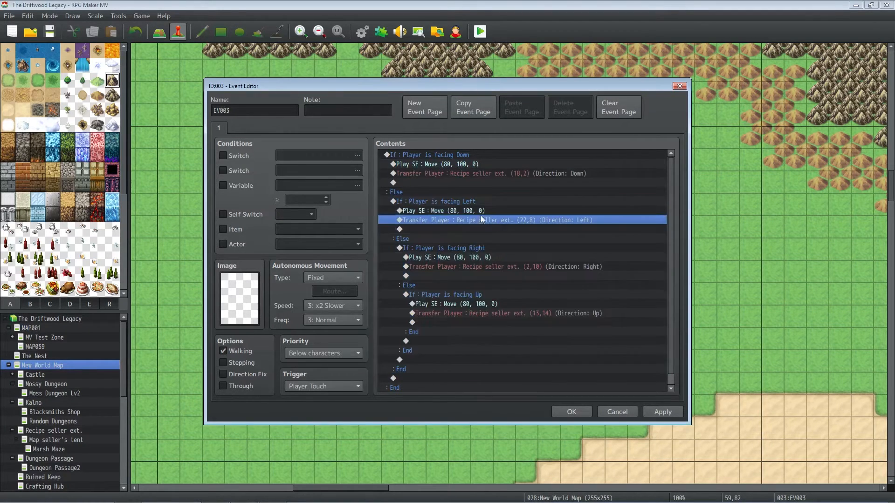
{"action": "mouse_move", "coordinate": [495, 221]}
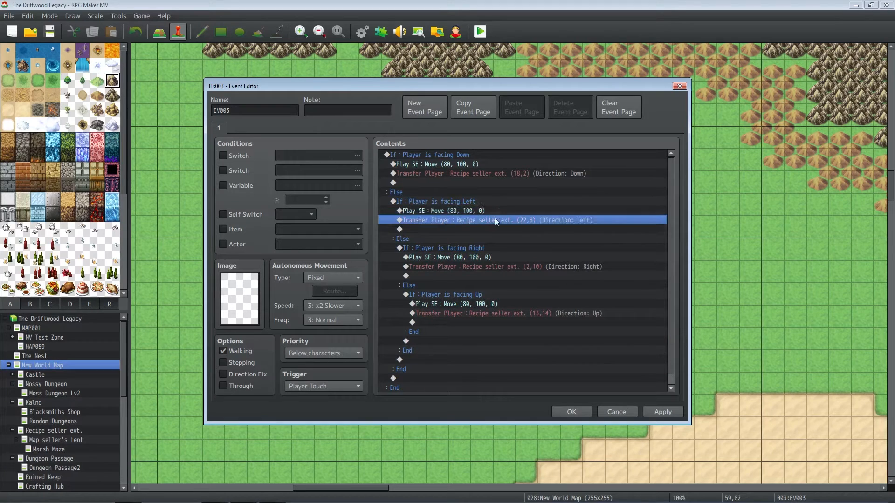
{"action": "double_click", "coordinate": [495, 219]}
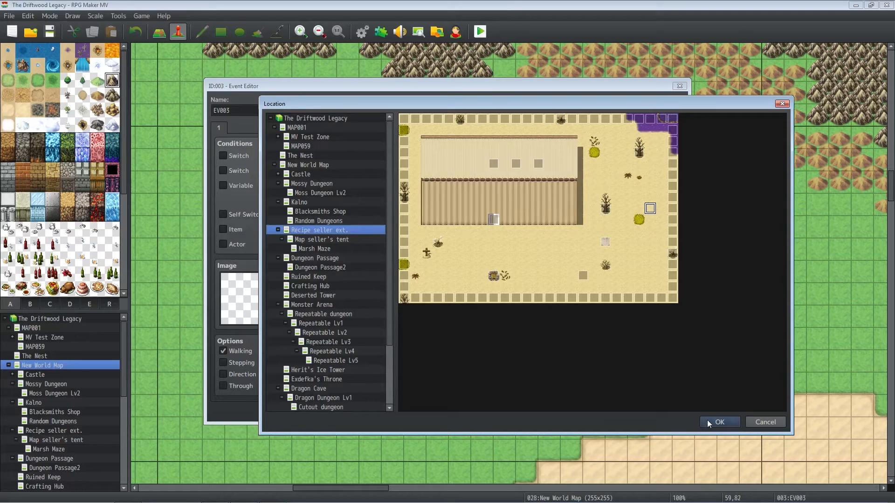
{"action": "left_click", "coordinate": [719, 422]}
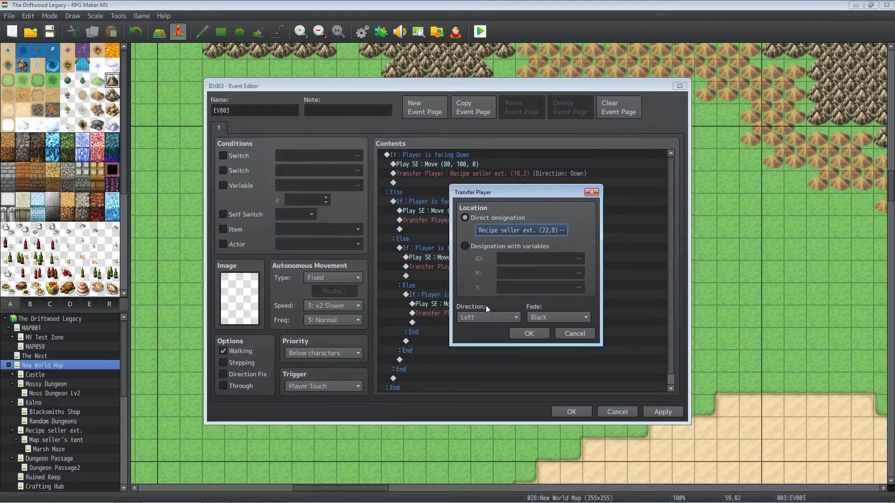
{"action": "left_click", "coordinate": [527, 333]}
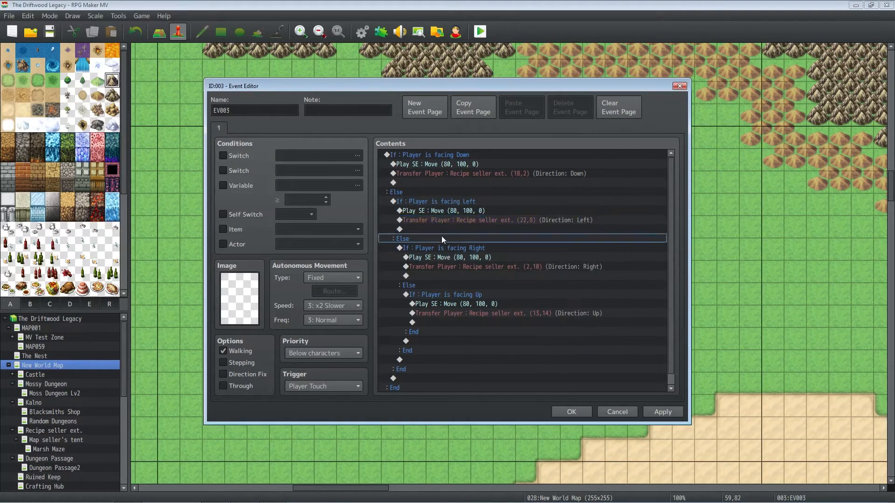
- Review the facing-Right conditional branch settings without changes
{"action": "right_click", "coordinate": [443, 248]}
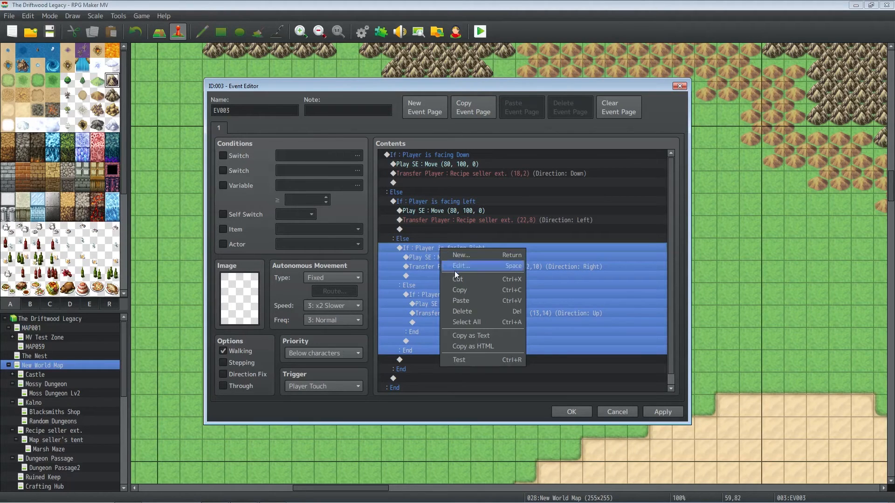
{"action": "left_click", "coordinate": [461, 266]}
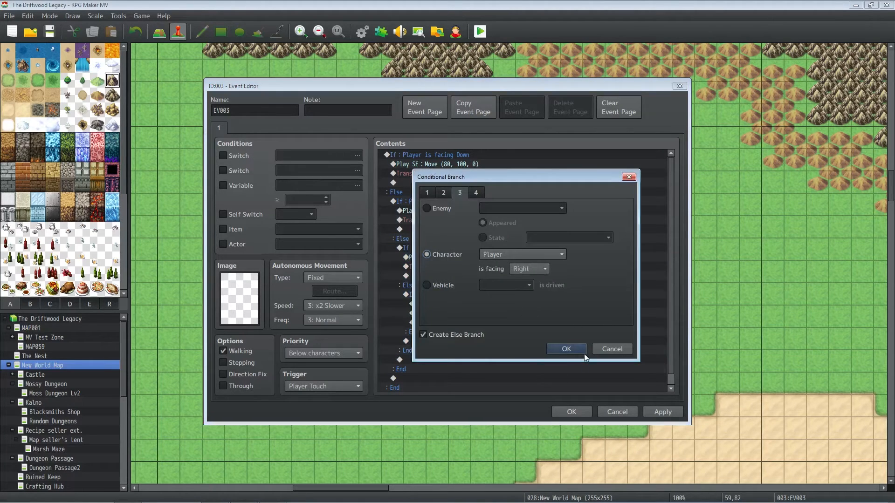
{"action": "left_click", "coordinate": [566, 349]}
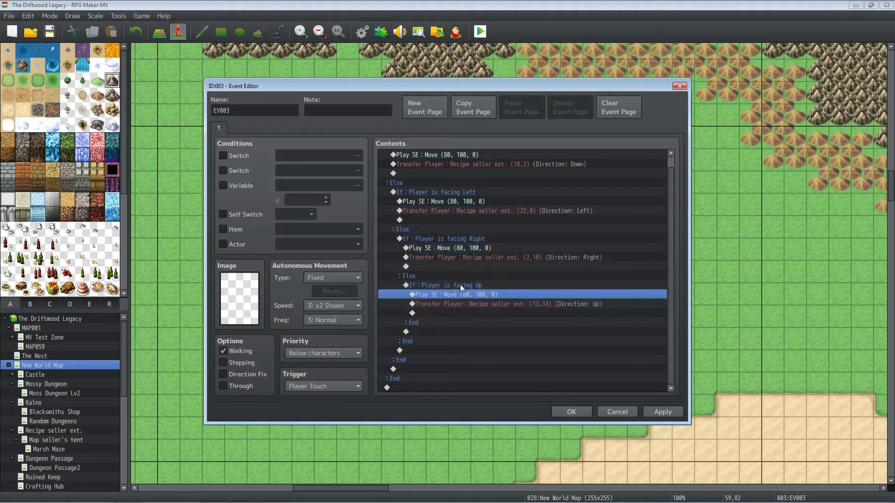
- Set the facing-Up branch transfer to Recipe seller ext. (13,14), facing up
{"action": "double_click", "coordinate": [462, 285]}
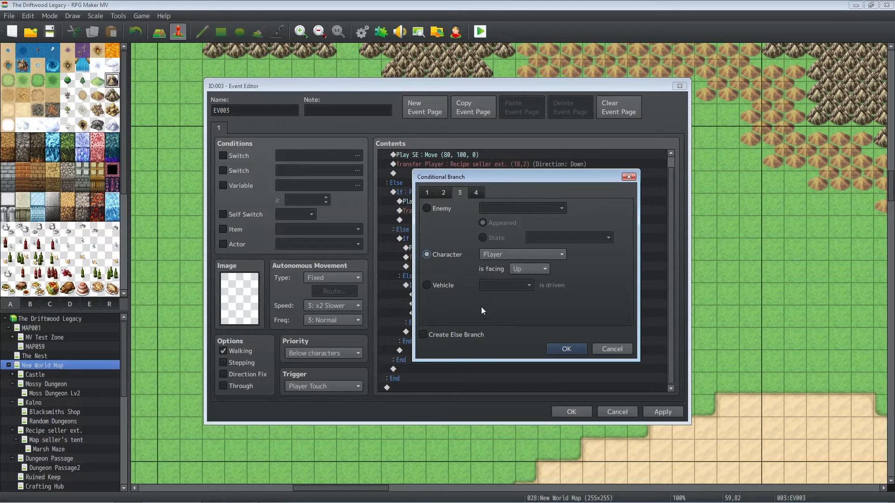
{"action": "mouse_move", "coordinate": [485, 352]}
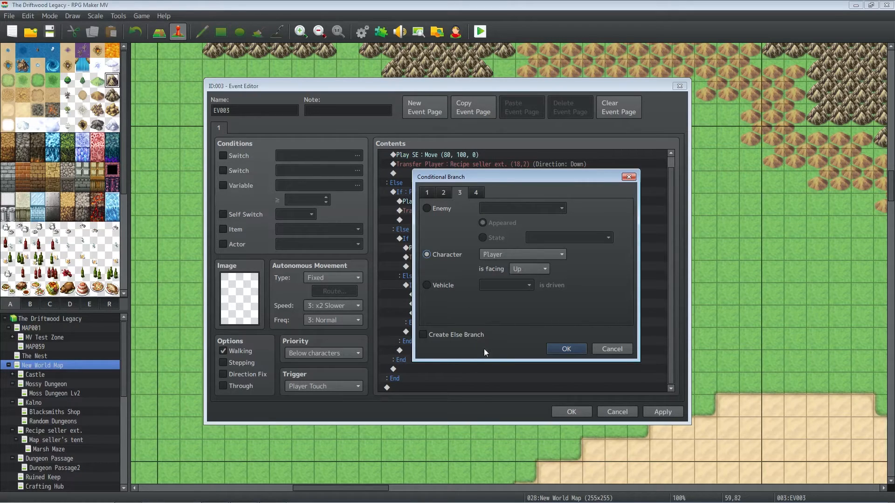
{"action": "mouse_move", "coordinate": [467, 249]}
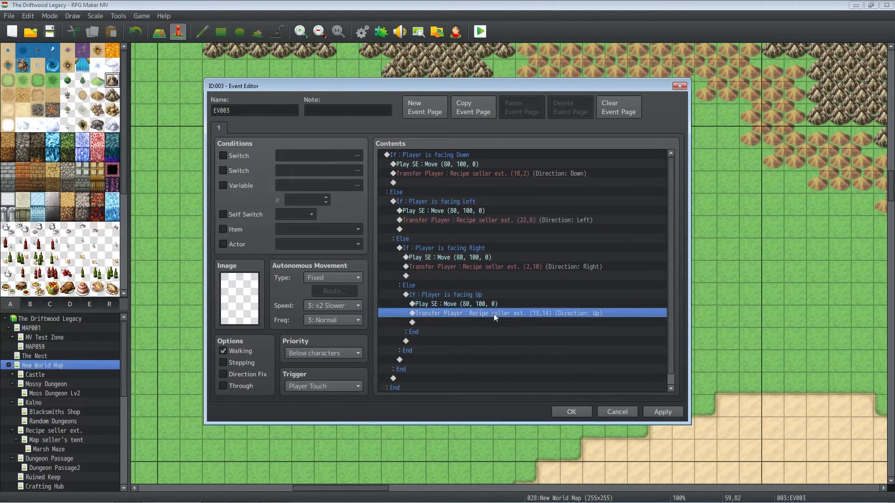
{"action": "double_click", "coordinate": [493, 313]}
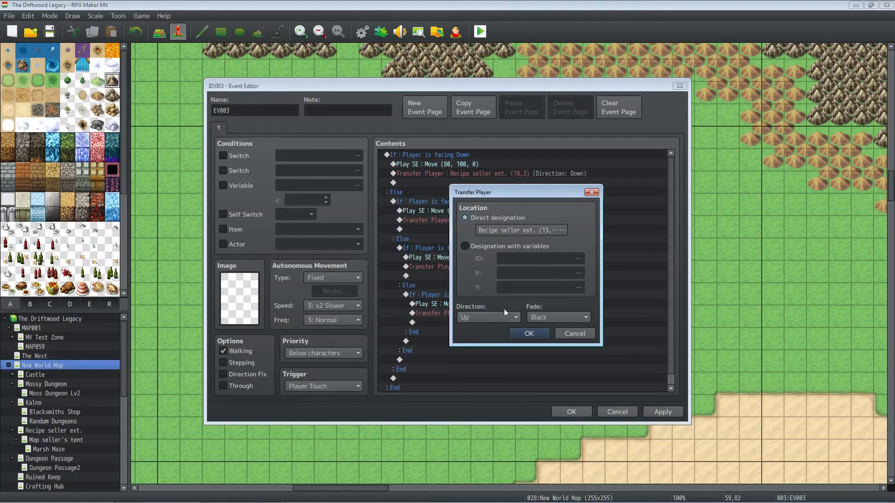
{"action": "left_click", "coordinate": [519, 229]}
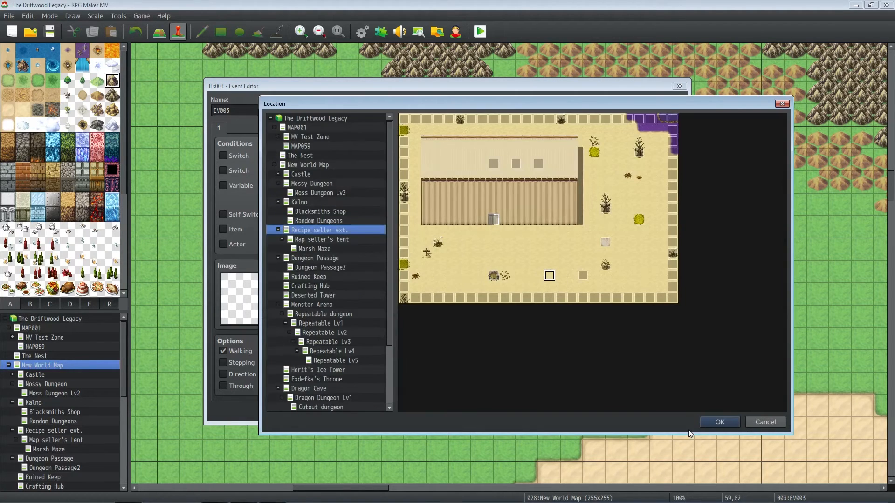
{"action": "left_click", "coordinate": [719, 422]}
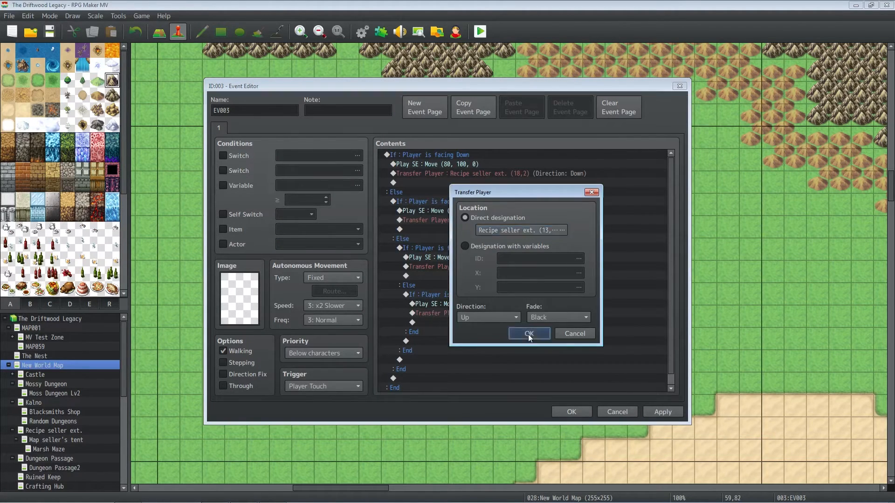
{"action": "left_click", "coordinate": [527, 333]}
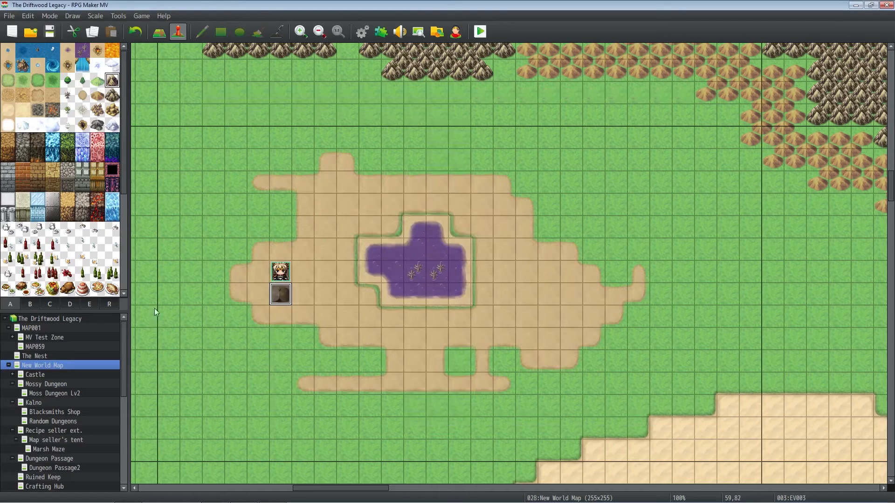
{"action": "mouse_move", "coordinate": [57, 335]}
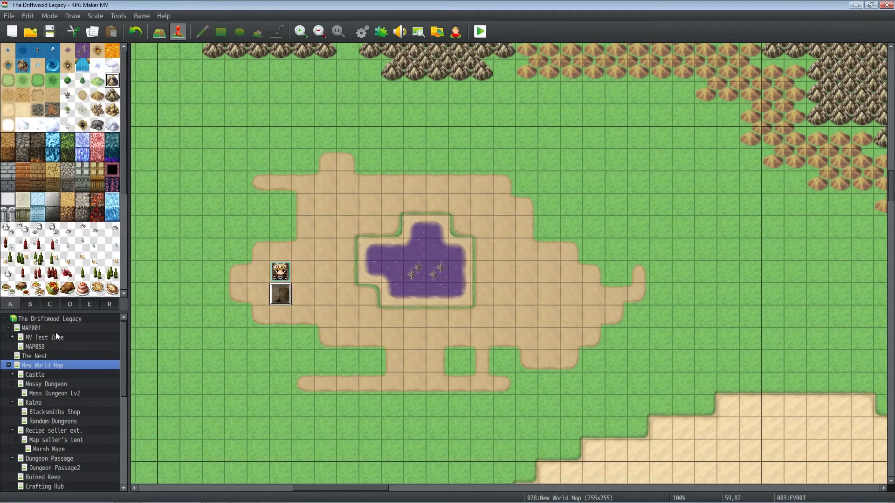
{"action": "mouse_move", "coordinate": [87, 417]}
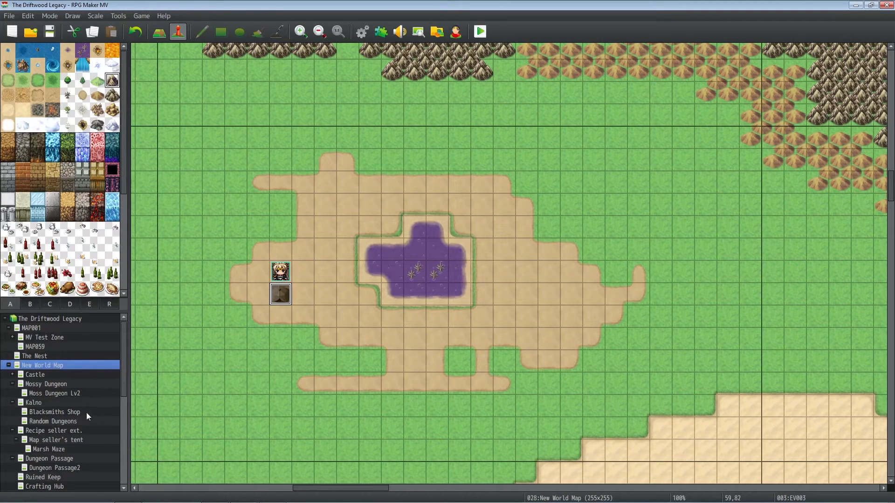
- Select Recipe seller ext. in the map tree
{"action": "left_click", "coordinate": [53, 430]}
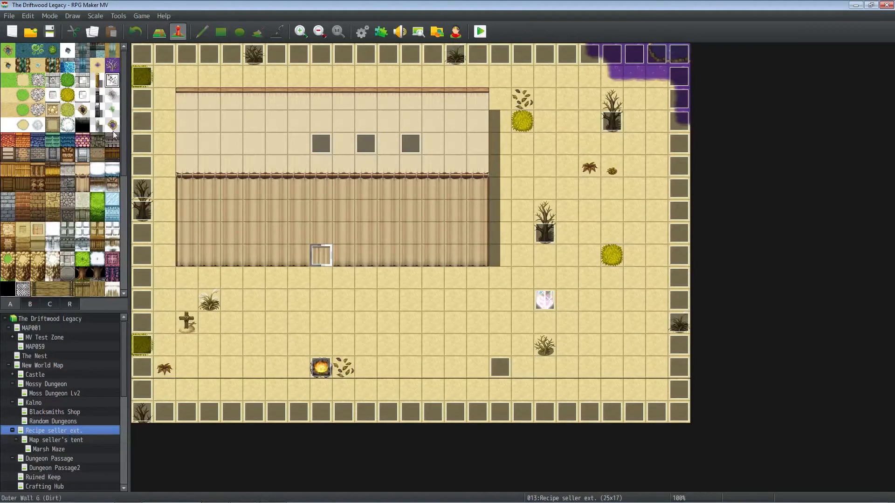
{"action": "mouse_move", "coordinate": [667, 418]}
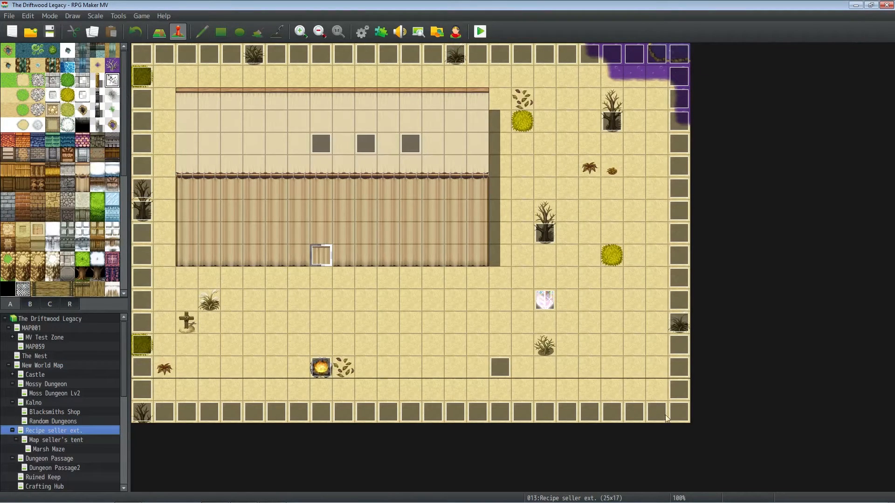
{"action": "mouse_move", "coordinate": [224, 229]}
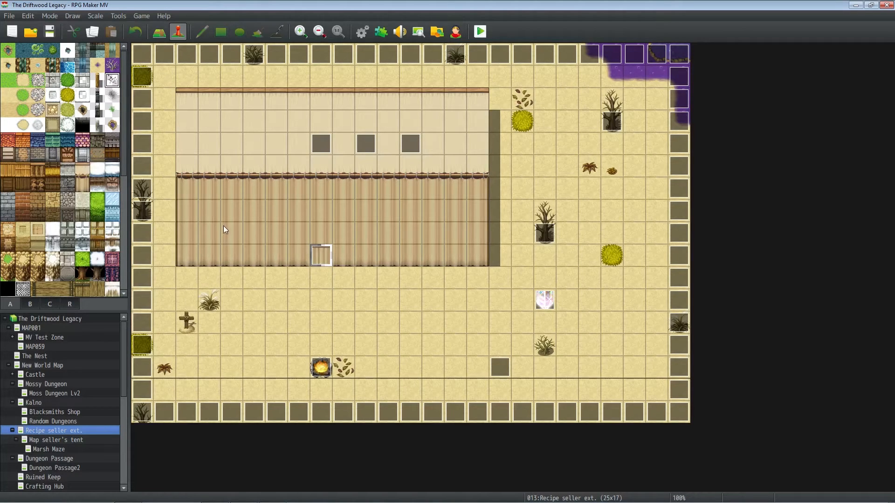
- Review bottom-edge event EV004's transfer to New World Map (59,83) and its facing direction
{"action": "right_click", "coordinate": [366, 411]}
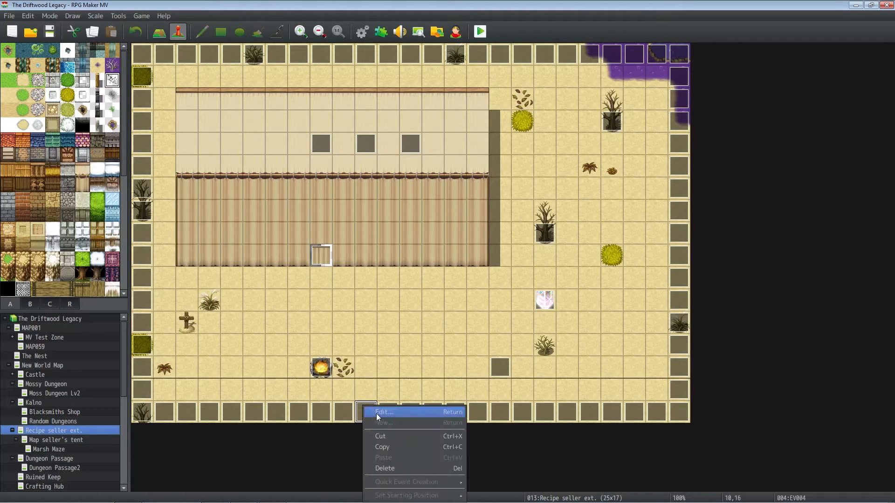
{"action": "left_click", "coordinate": [382, 412]}
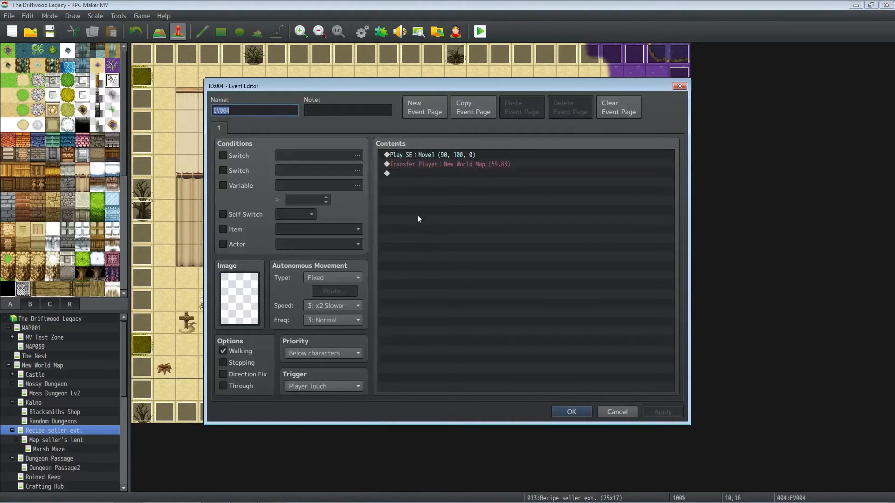
{"action": "left_click", "coordinate": [425, 155]}
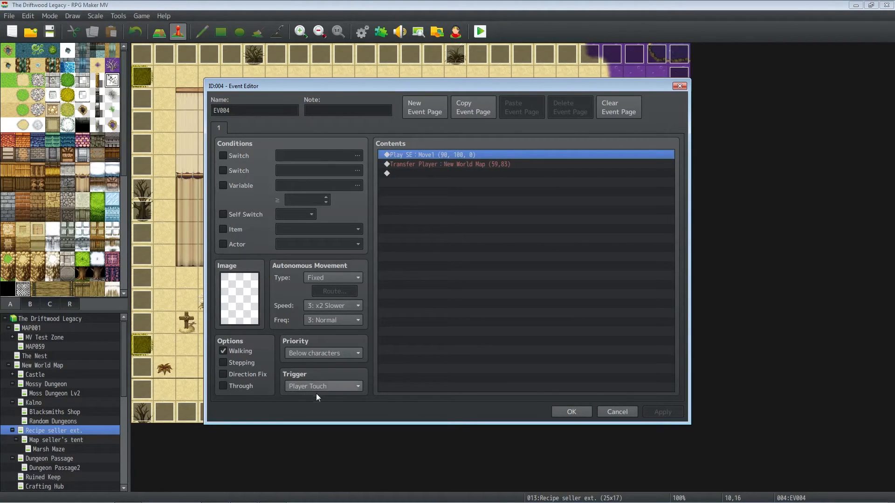
{"action": "double_click", "coordinate": [449, 164]}
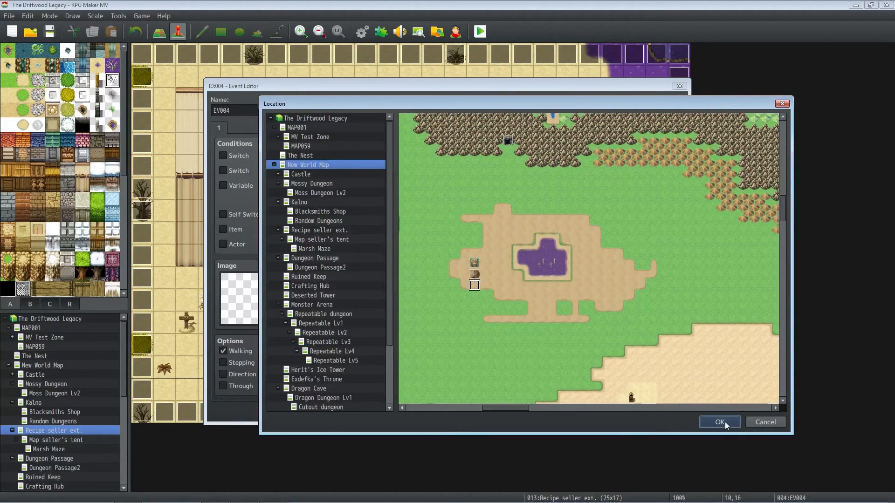
{"action": "left_click", "coordinate": [719, 421]}
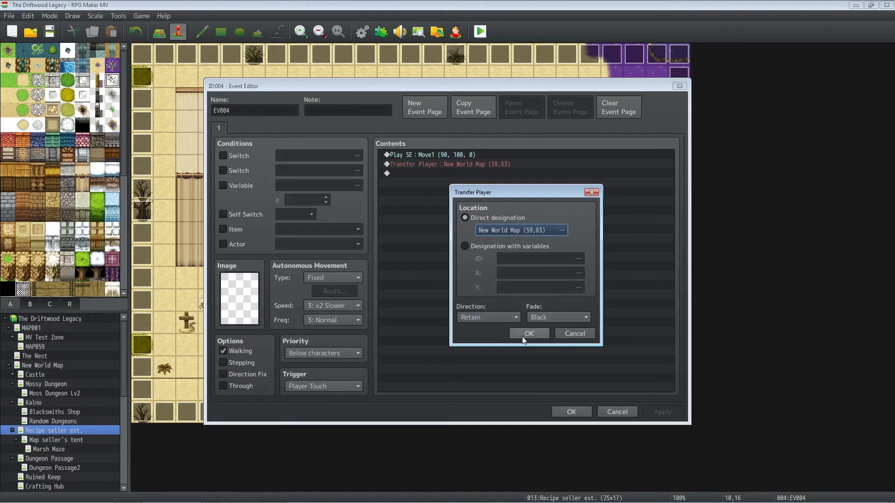
{"action": "mouse_move", "coordinate": [528, 333]}
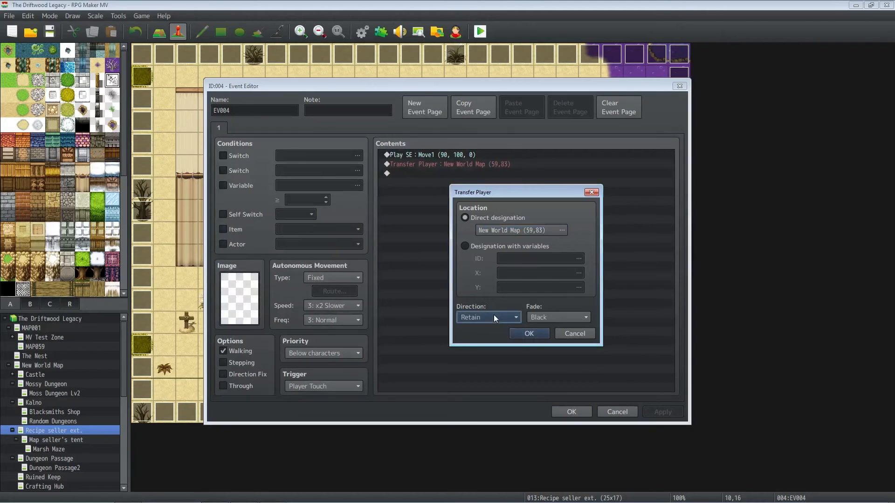
{"action": "left_click", "coordinate": [528, 333]}
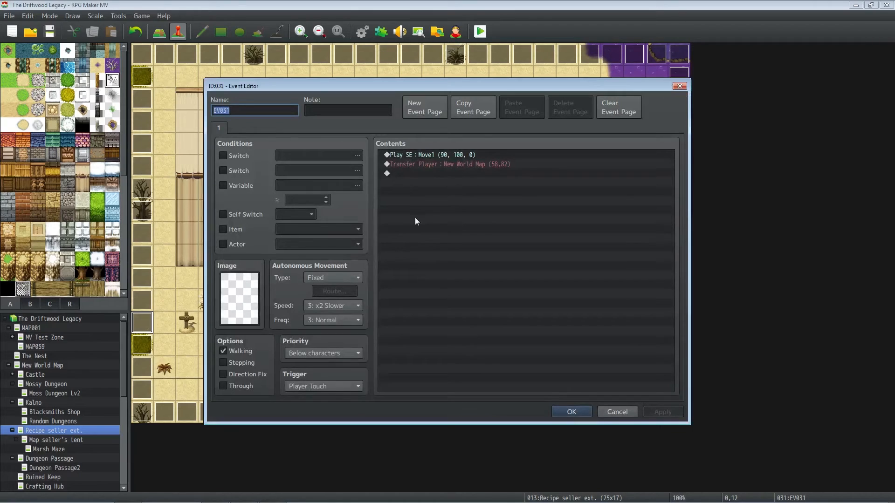
- Confirm EV031's Transfer Player to New World Map (58,82) and close the event
{"action": "right_click", "coordinate": [450, 164]}
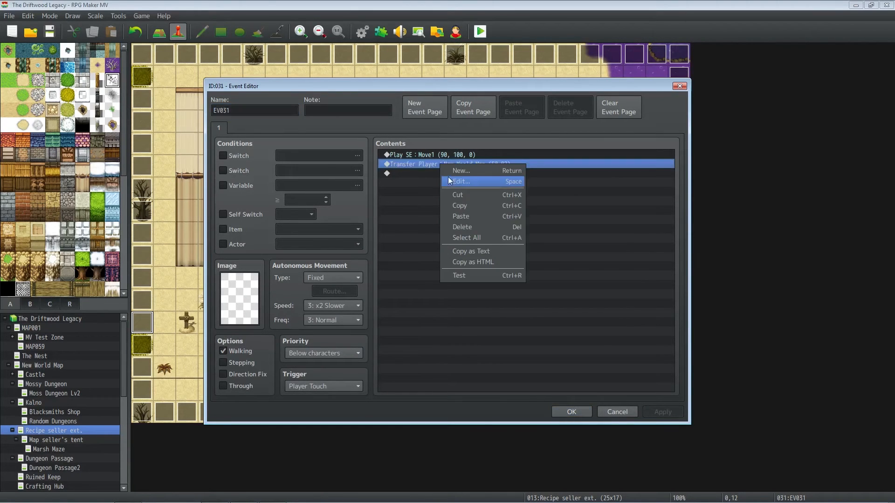
{"action": "left_click", "coordinate": [460, 181]}
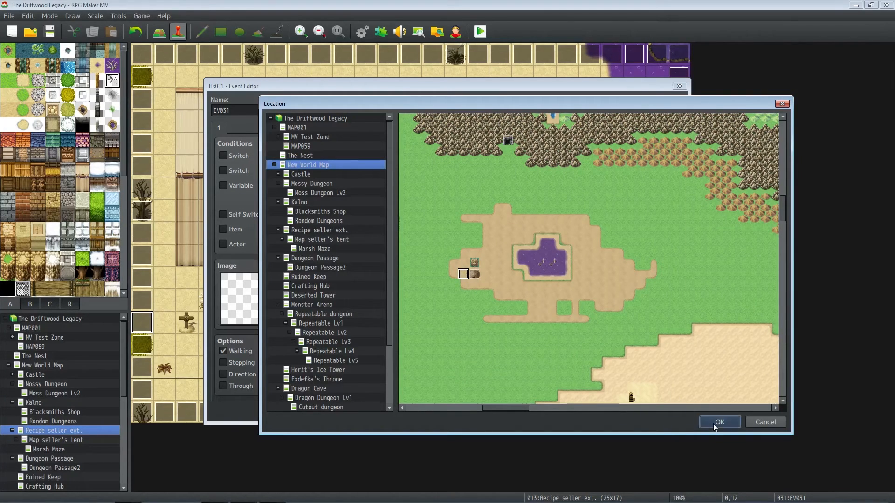
{"action": "left_click", "coordinate": [719, 422]}
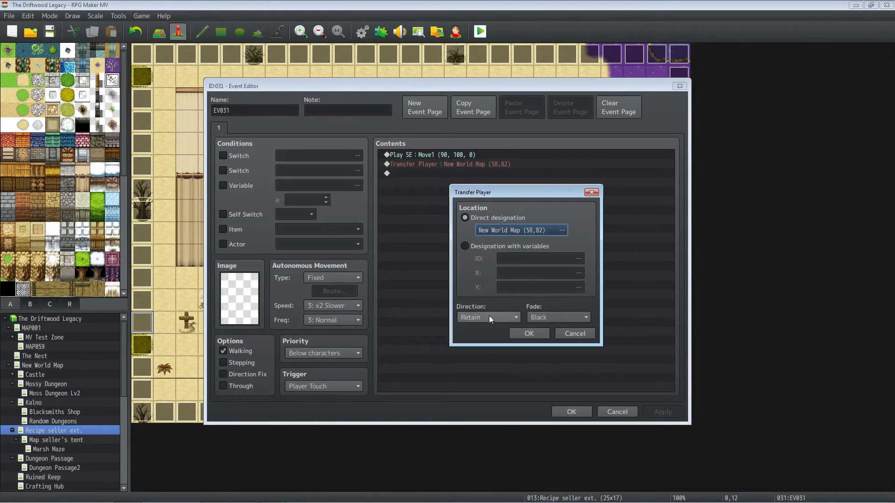
{"action": "left_click", "coordinate": [528, 333]}
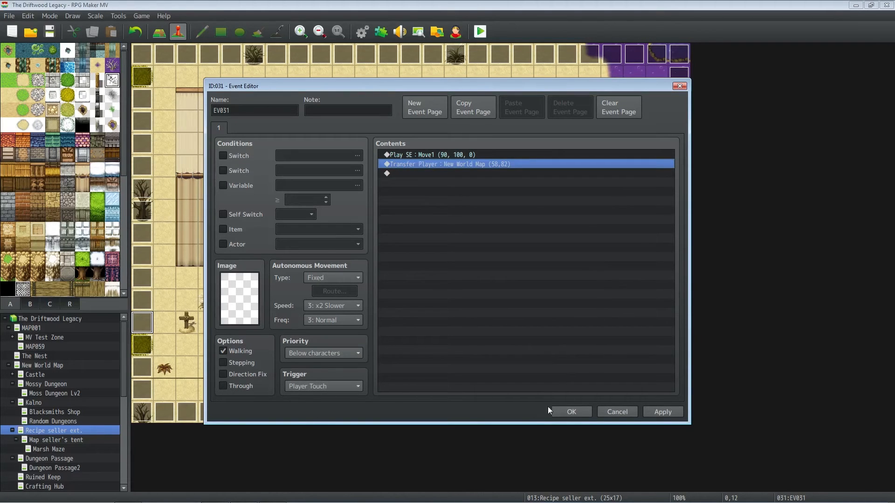
{"action": "left_click", "coordinate": [570, 411]}
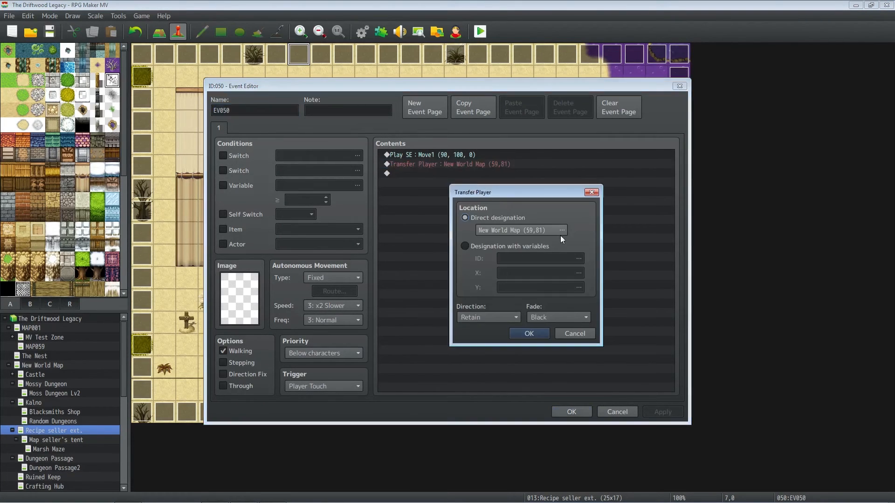
- Confirm the top-edge transfer destination at New World Map (59,81)
{"action": "left_click", "coordinate": [562, 229]}
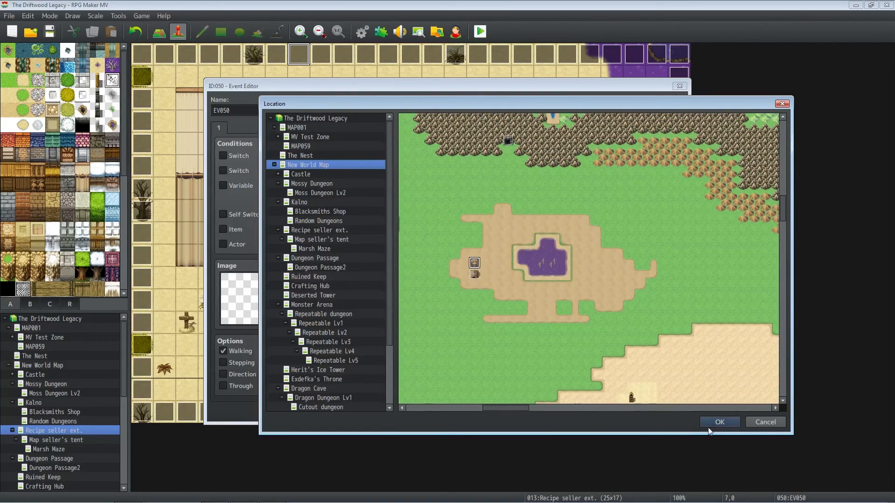
{"action": "left_click", "coordinate": [718, 421]}
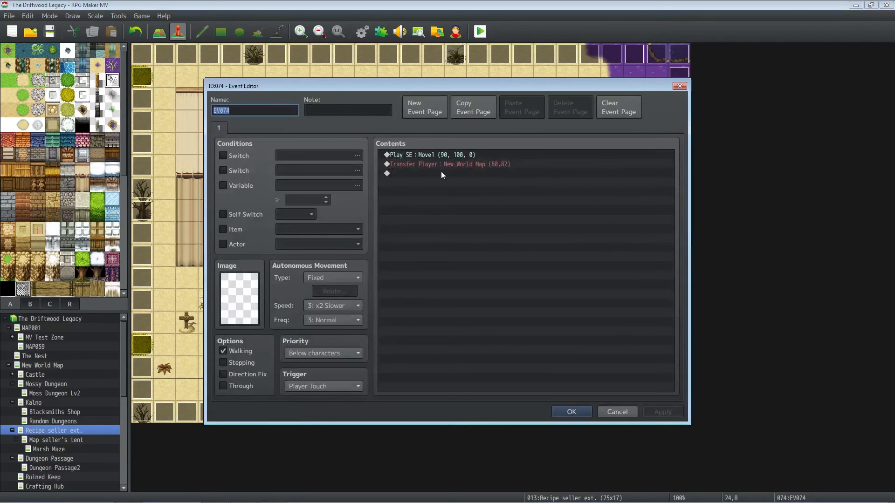
- Set EV074's Transfer Player destination to New World Map tile (60,82)
{"action": "double_click", "coordinate": [448, 163]}
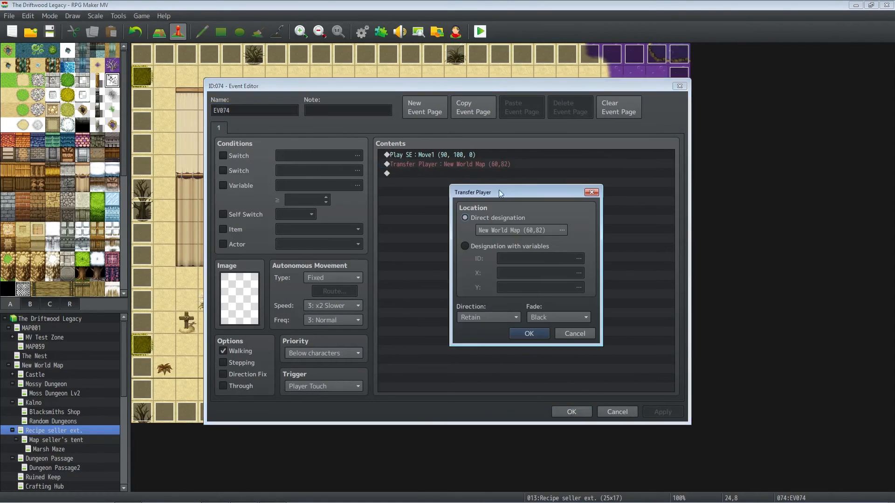
{"action": "left_click", "coordinate": [561, 230]}
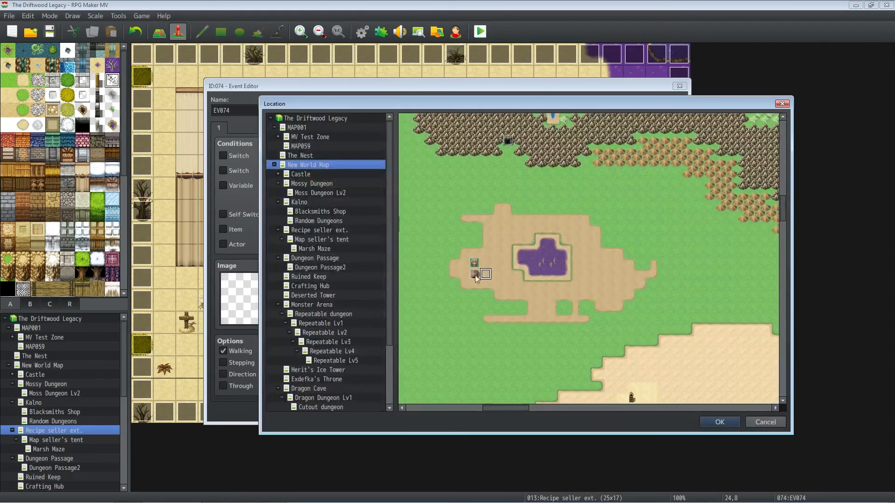
{"action": "left_click", "coordinate": [718, 422]}
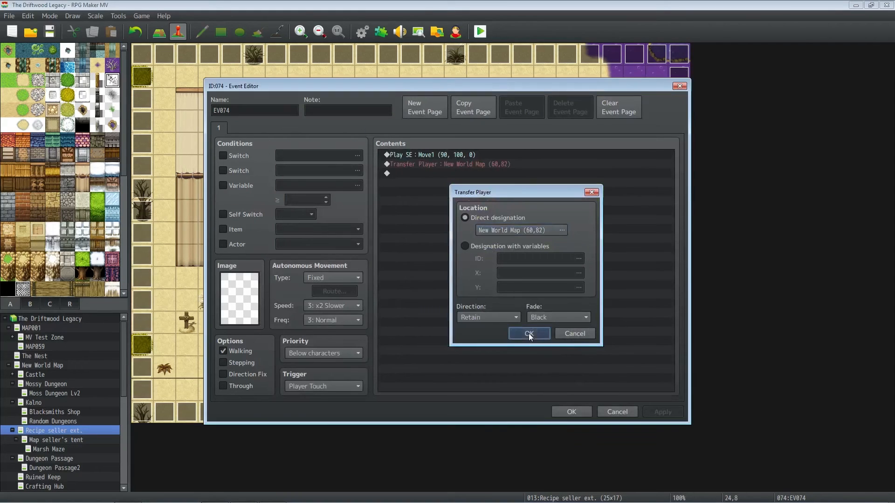
{"action": "left_click", "coordinate": [527, 333]}
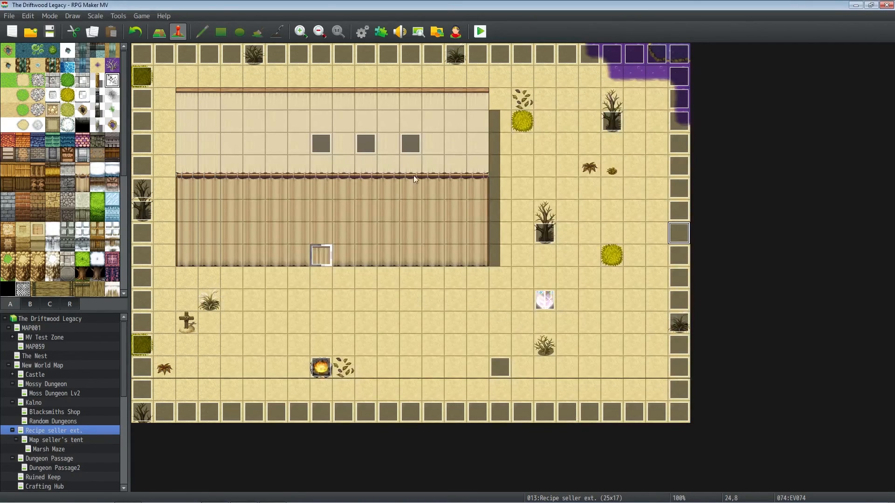